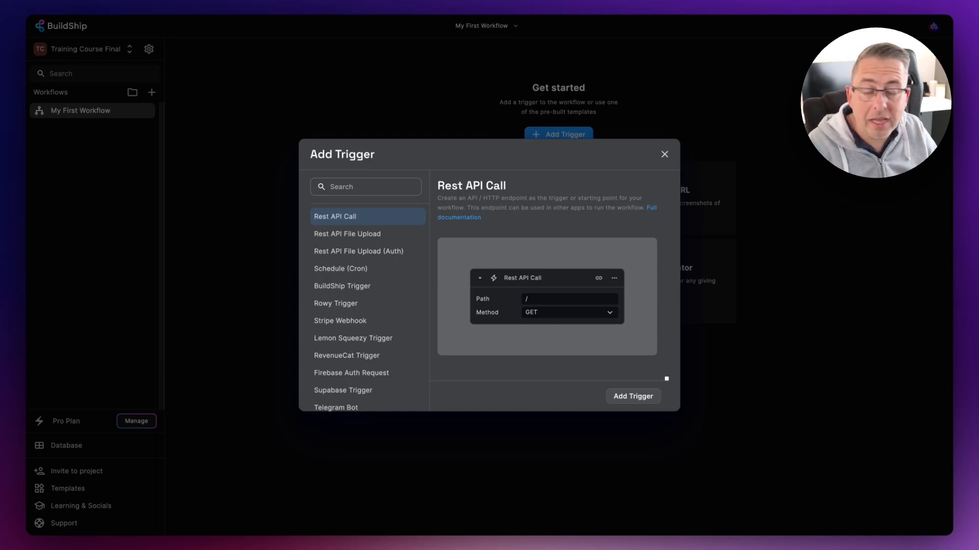
# Add the Rest API Call trigger to 'My First Workflow'
pyautogui.click(632, 397)
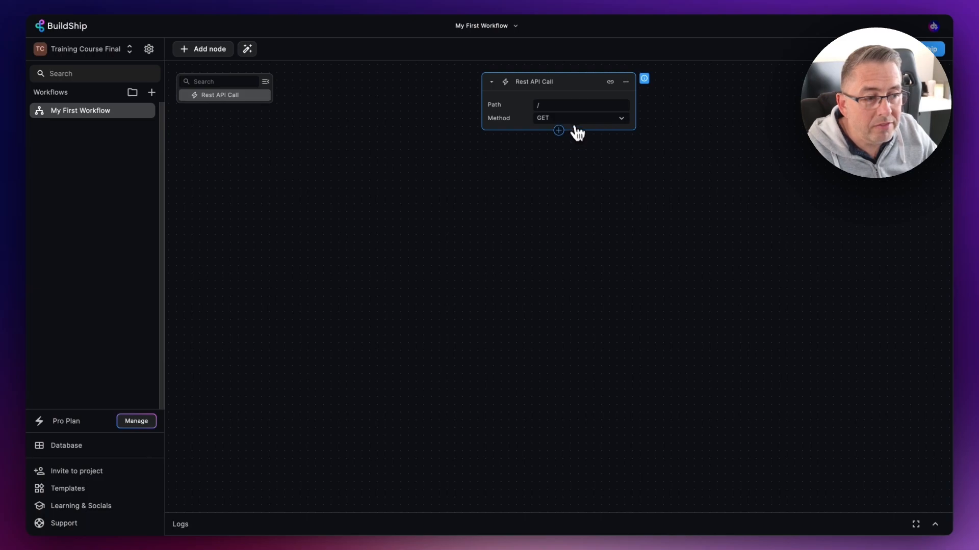
# Change the trigger path from '/' to '/test' and view the updated endpoint URL
pyautogui.click(581, 104)
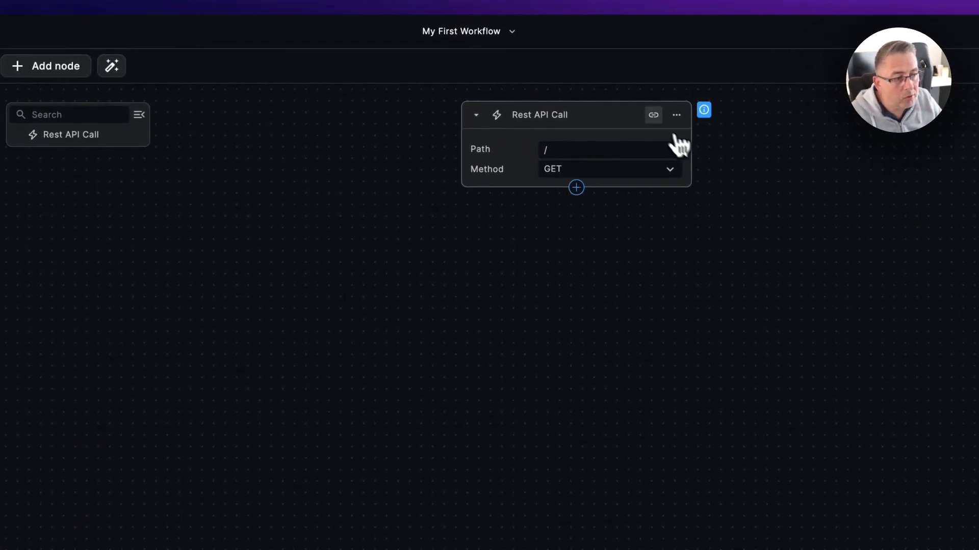
pyautogui.click(653, 115)
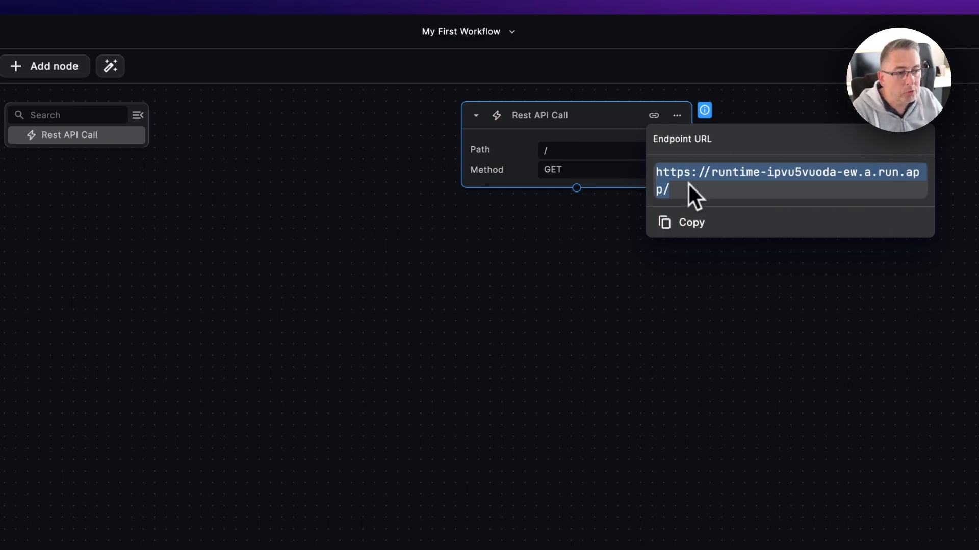
pyautogui.click(611, 150)
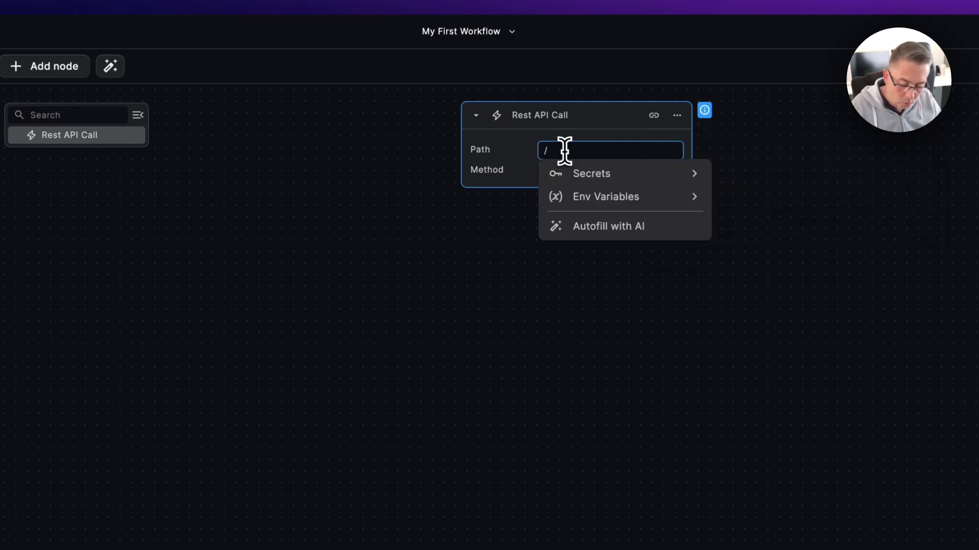
pyautogui.write('test')
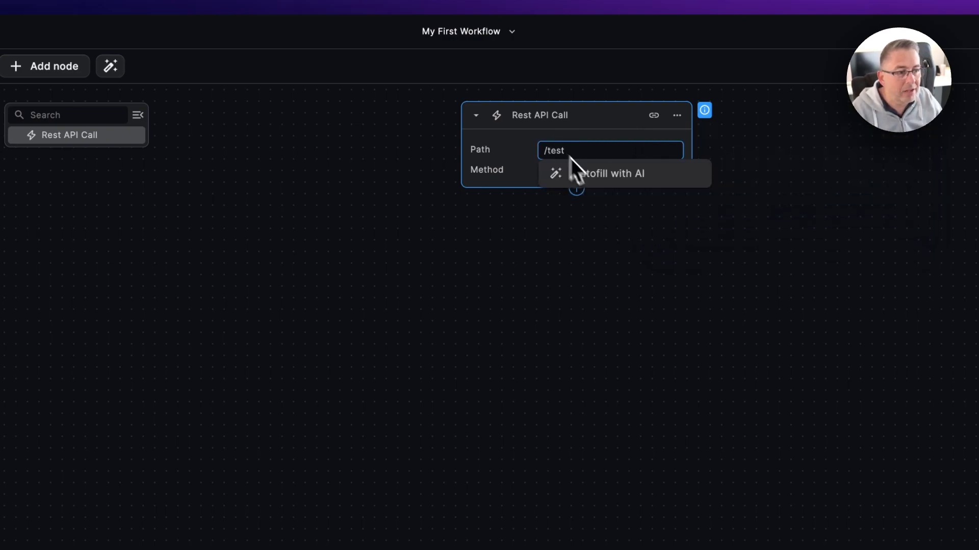
pyautogui.click(653, 116)
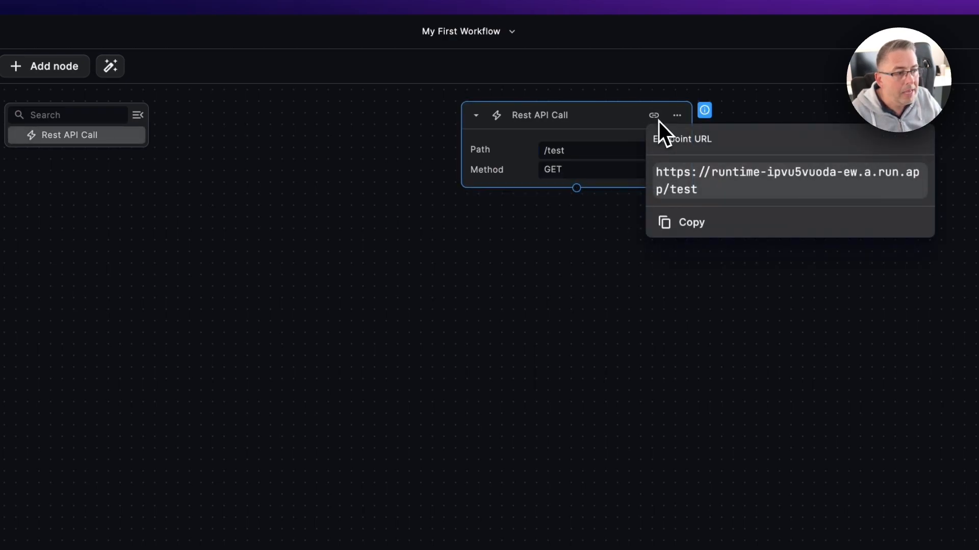
# Highlight 'test' in the endpoint URL, then dismiss the URL preview
pyautogui.doubleClick(677, 189)
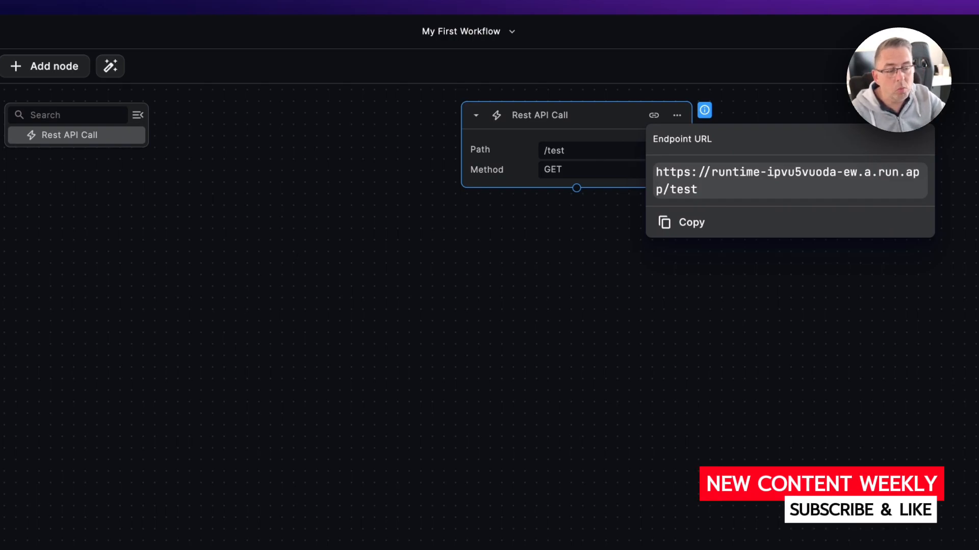
pyautogui.moveTo(722, 198)
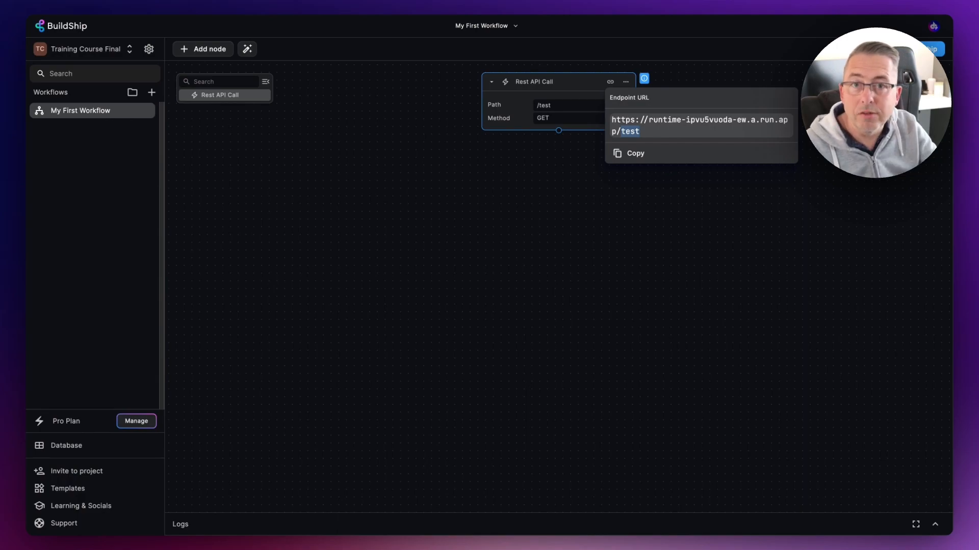
pyautogui.moveTo(629, 140)
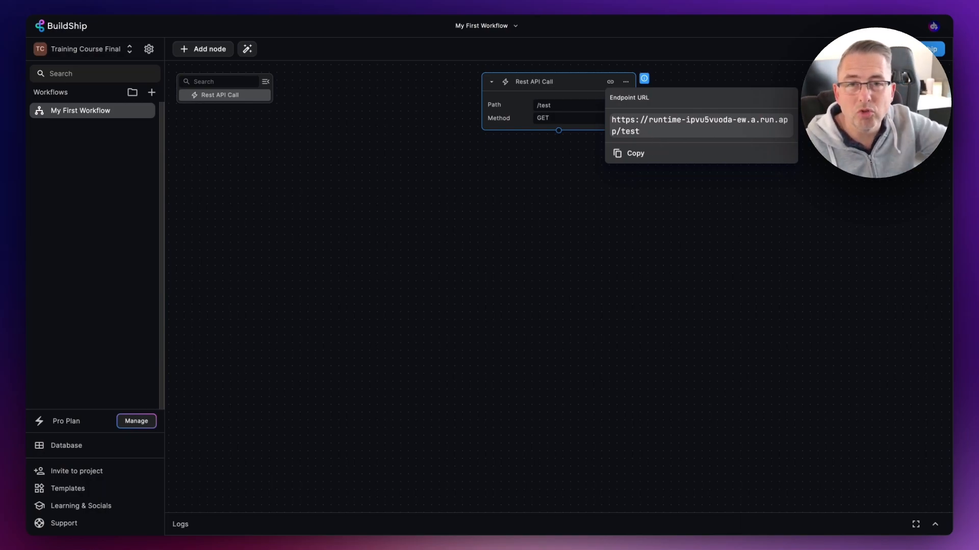
pyautogui.moveTo(653, 145)
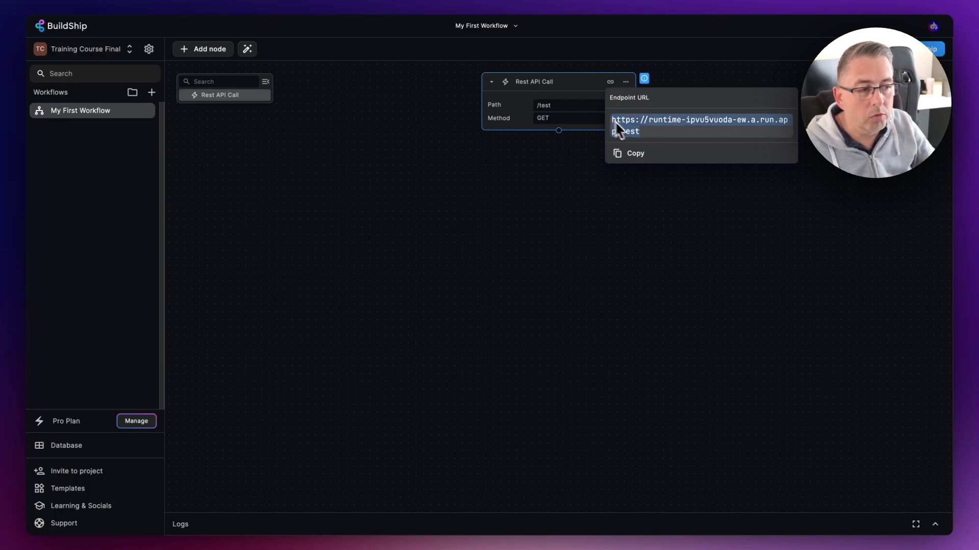
pyautogui.click(608, 194)
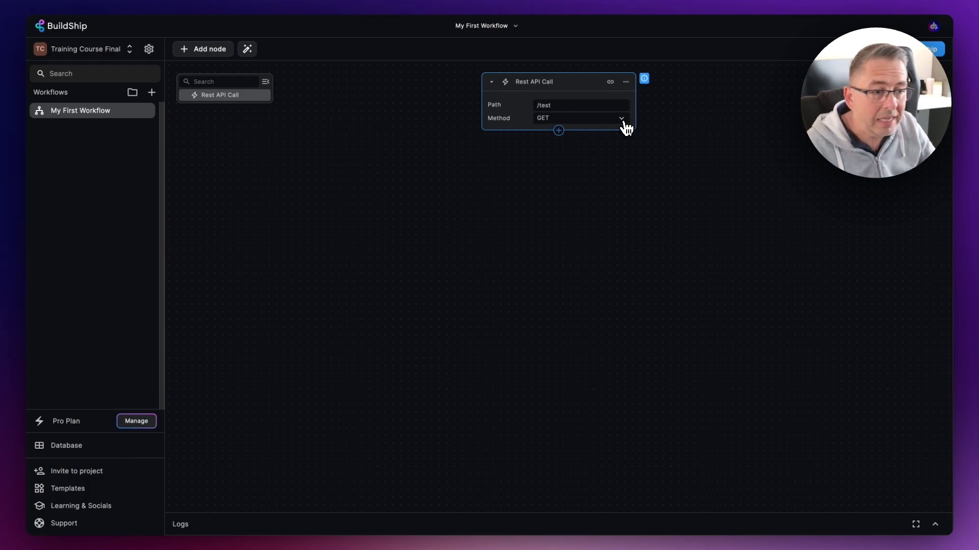
# Show the Method dropdown listing GET, POST, PUT and DELETE
pyautogui.click(581, 118)
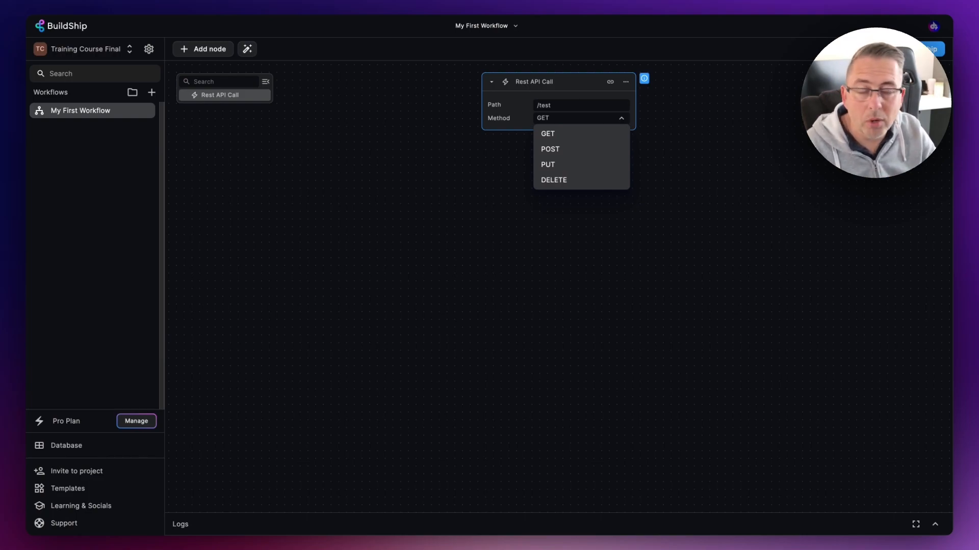
pyautogui.moveTo(624, 125)
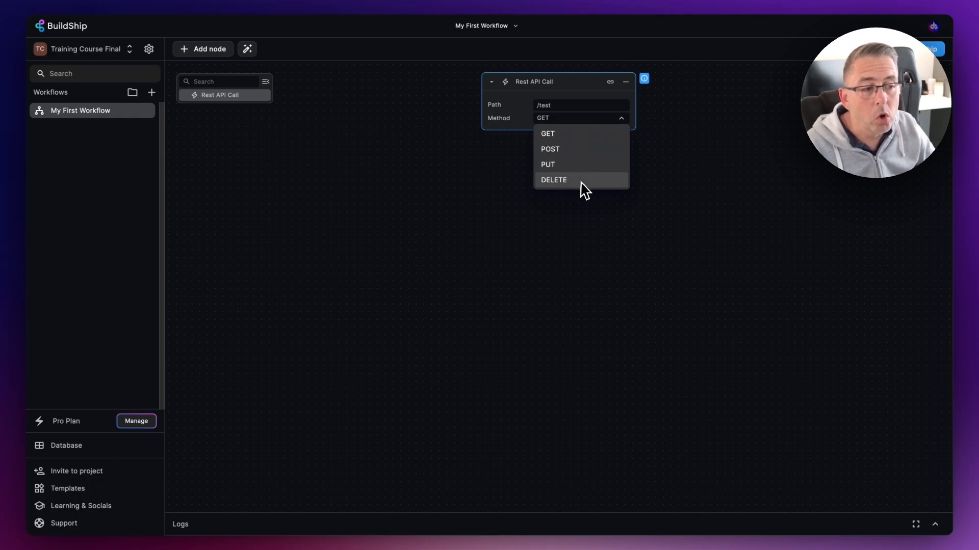
pyautogui.moveTo(567, 150)
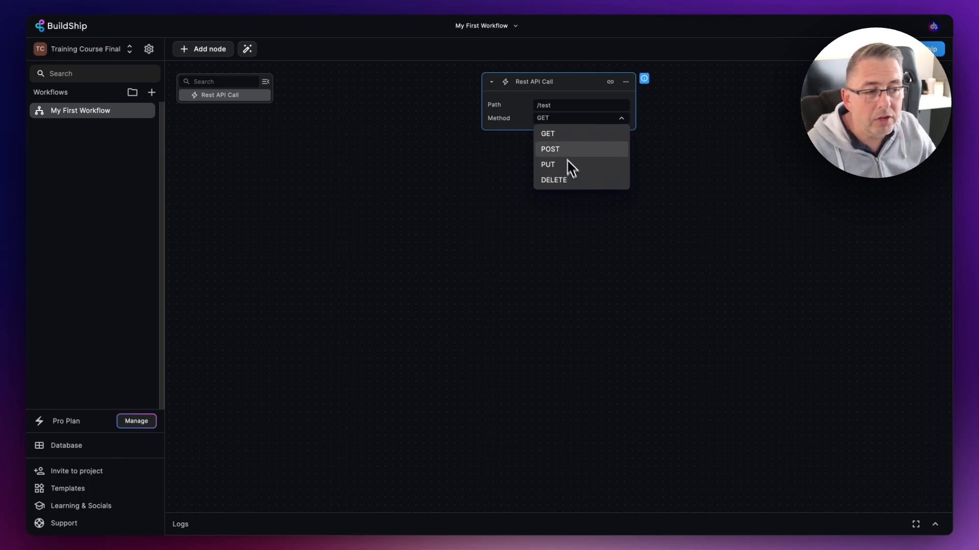
pyautogui.moveTo(562, 156)
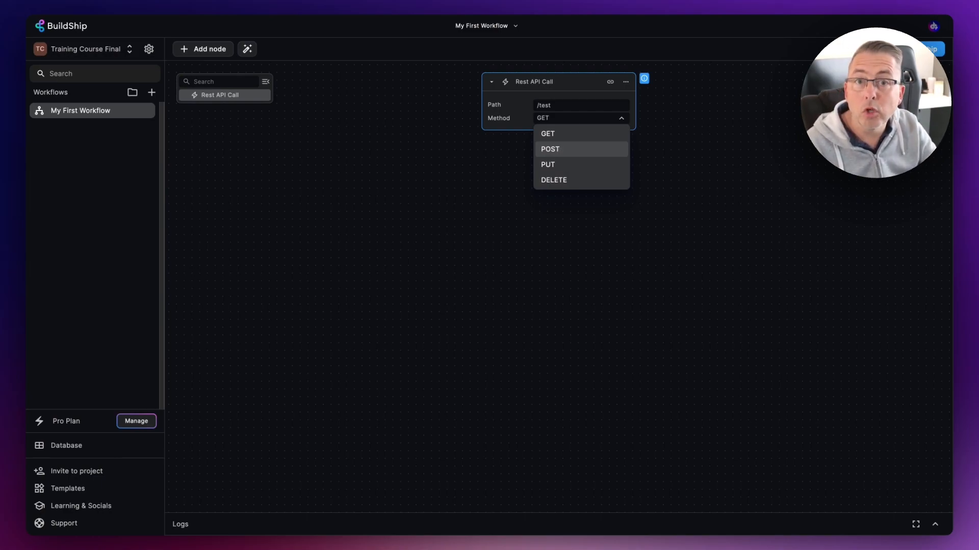
pyautogui.moveTo(665, 164)
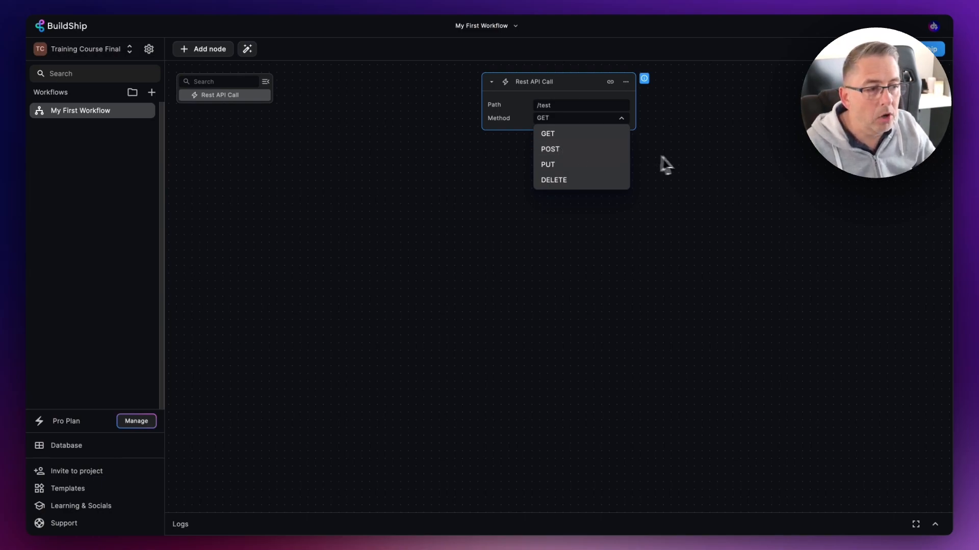
# Show the node's options menu: Edit, Copy, Paste, Delete, View logs
pyautogui.click(547, 133)
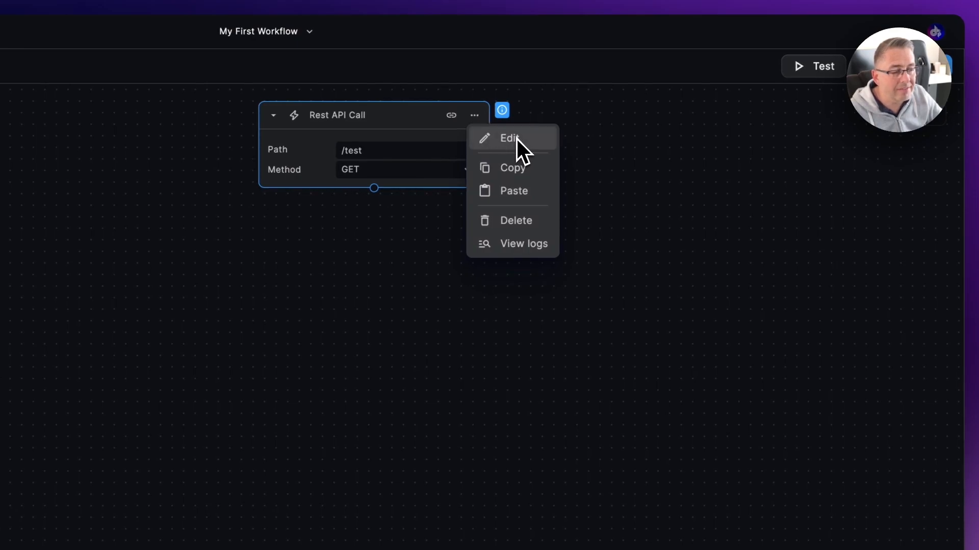
pyautogui.moveTo(518, 225)
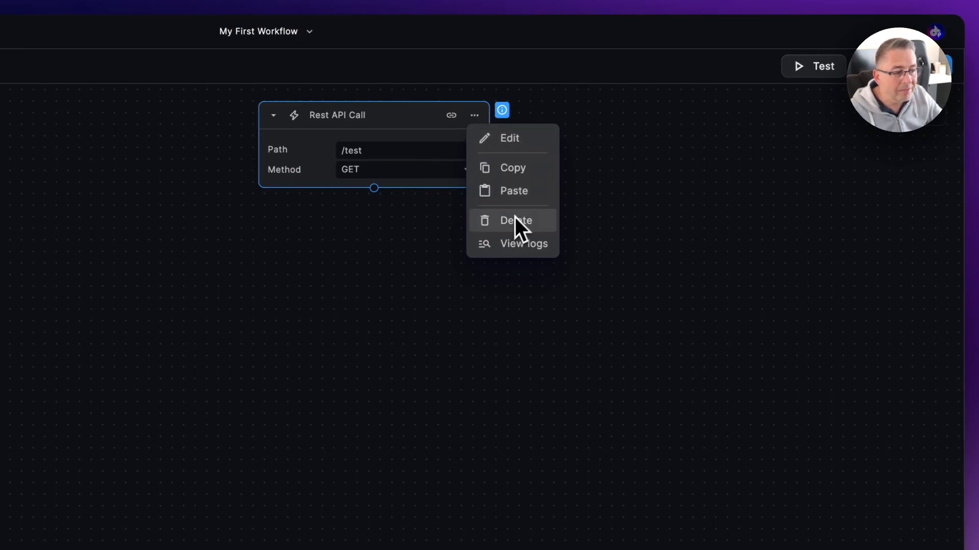
pyautogui.moveTo(512, 167)
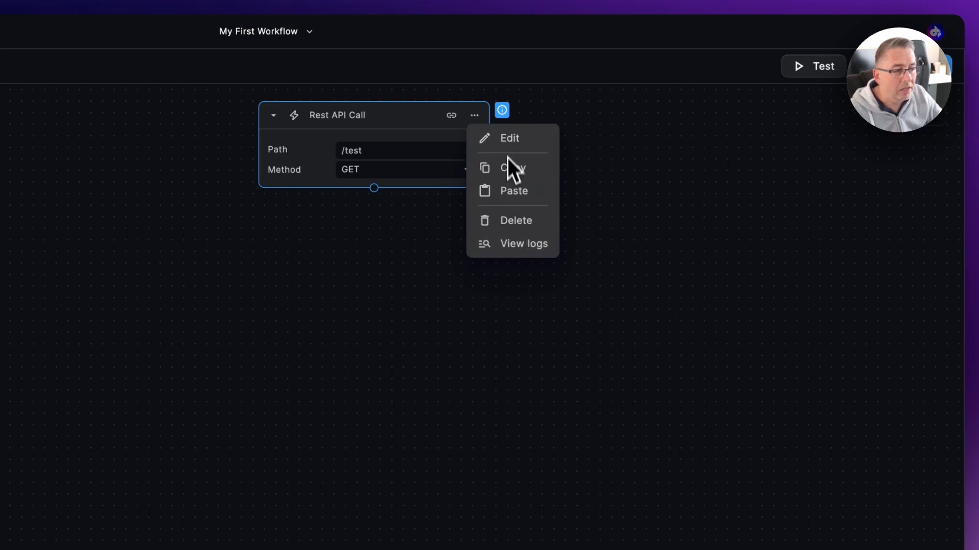
pyautogui.moveTo(521, 131)
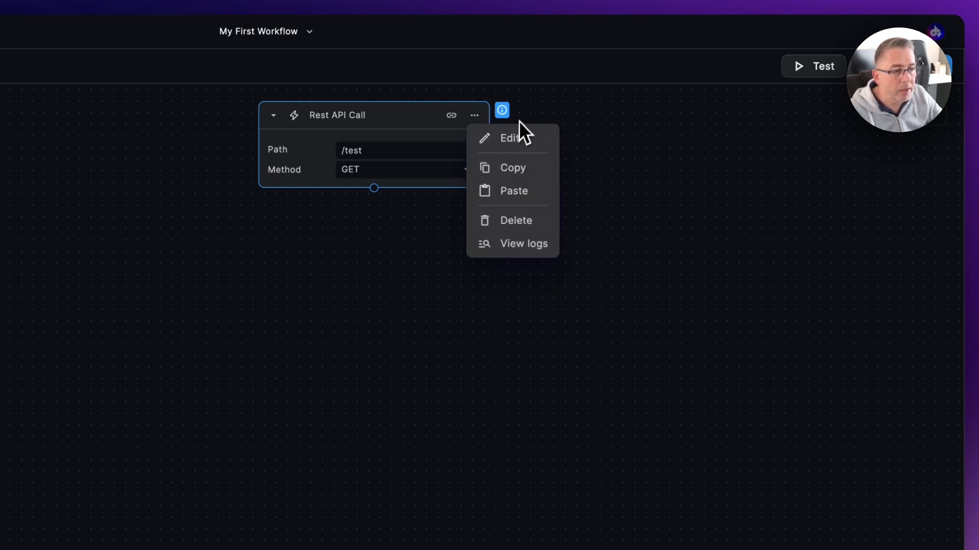
# Open the Node Info panel describing the Rest API Call trigger's Path and Method
pyautogui.click(501, 110)
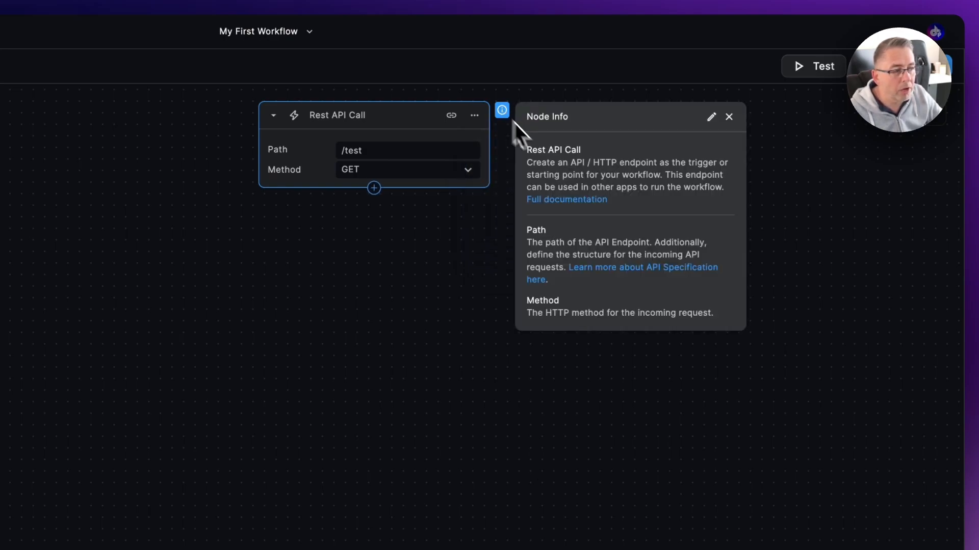
pyautogui.moveTo(582, 275)
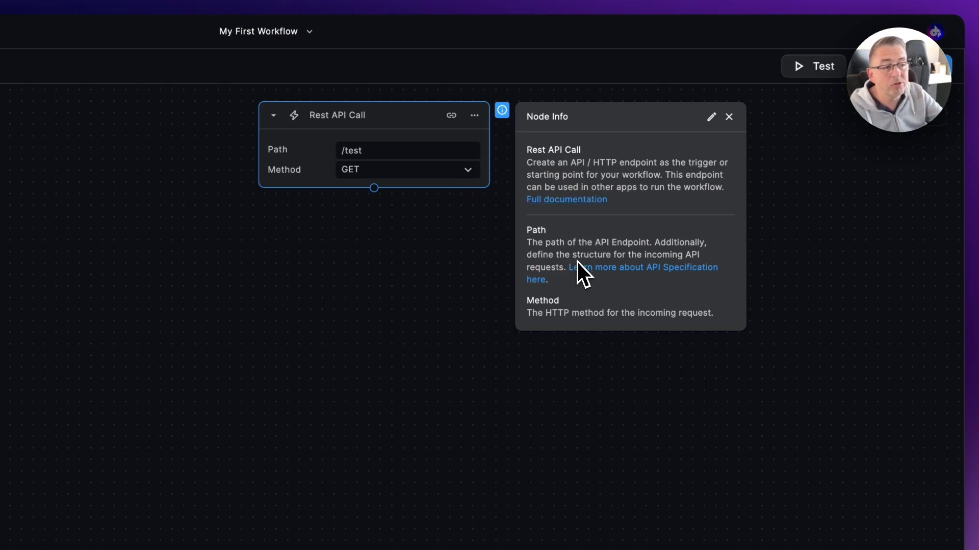
pyautogui.moveTo(582, 275)
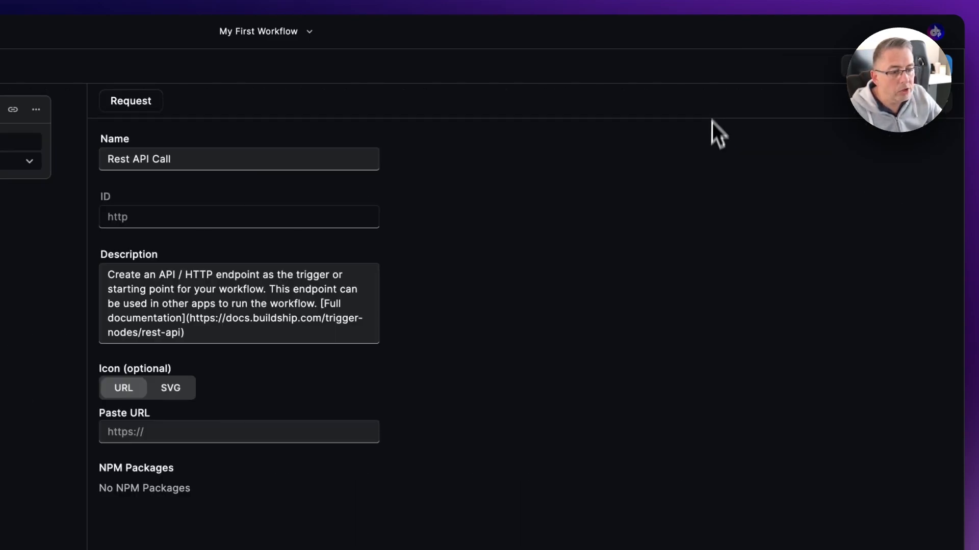
pyautogui.moveTo(246, 337)
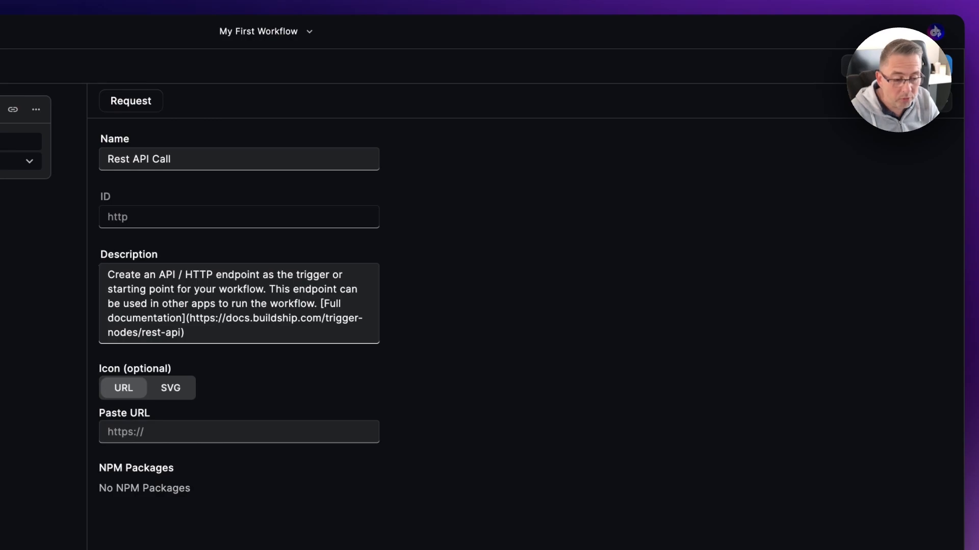
pyautogui.moveTo(252, 328)
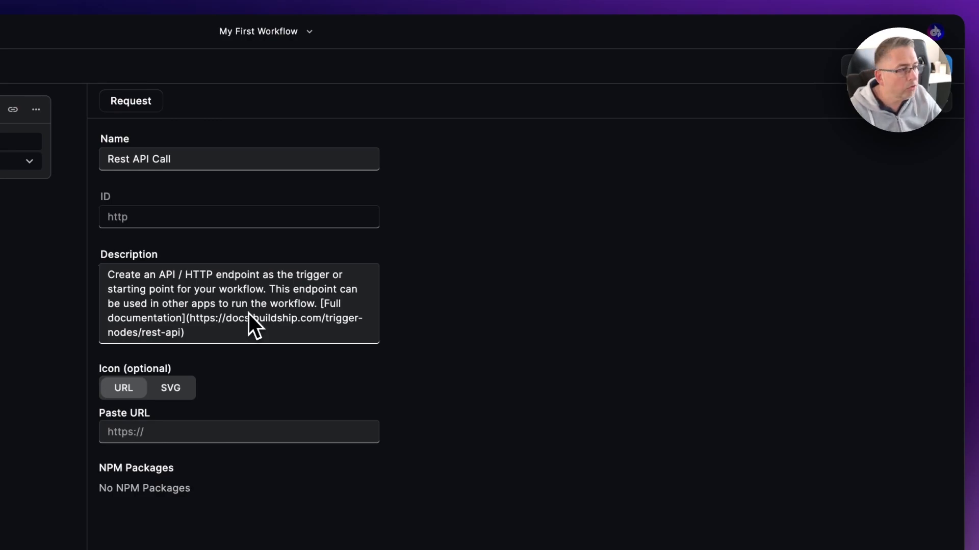